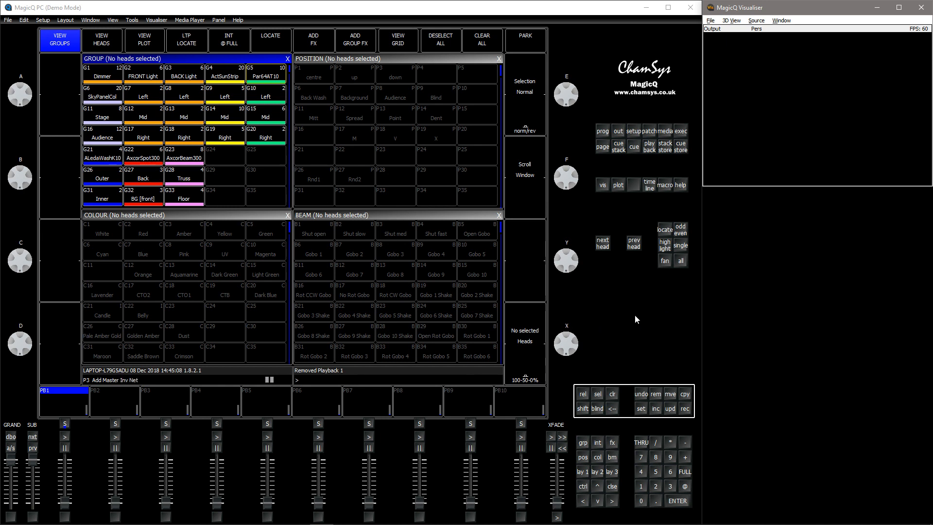
mouse_move(665, 311)
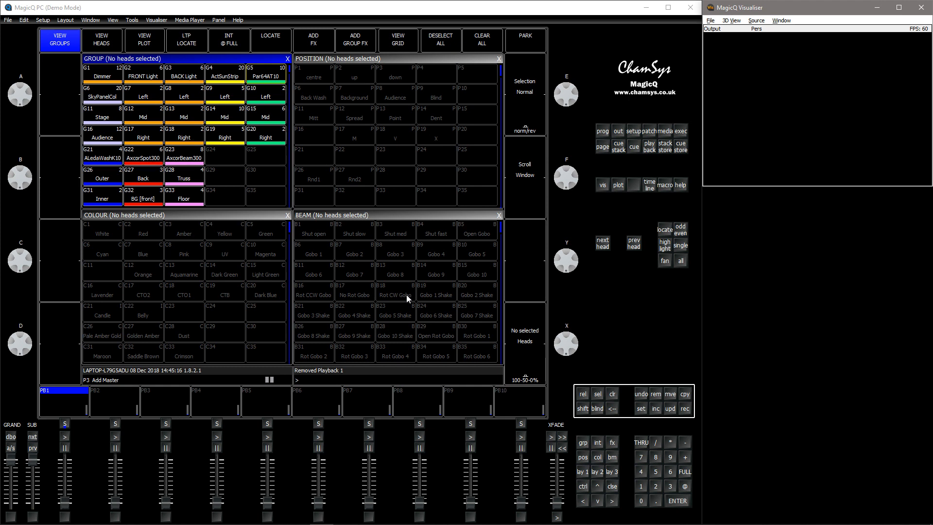
Step: Select the ALedaWashK10 heads and record a two-cue chase onto PB1, then view its cue stack
click(101, 157)
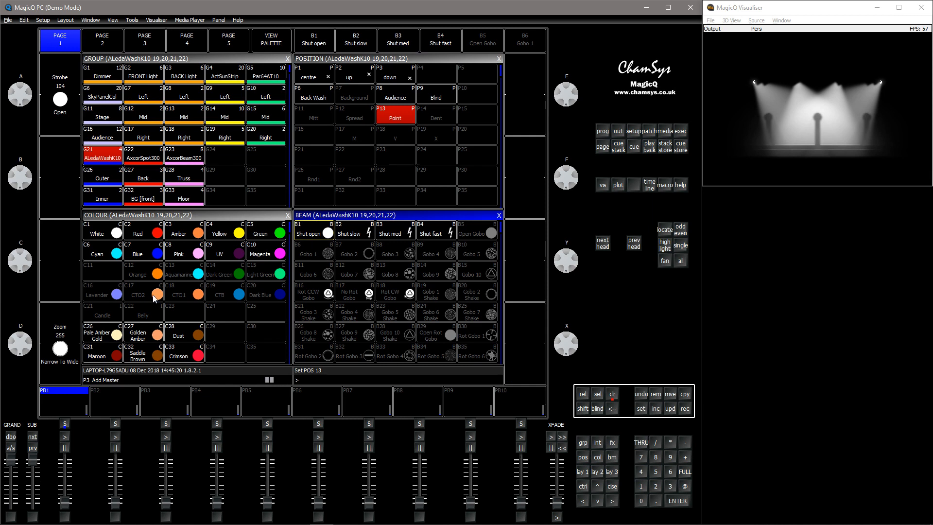
click(97, 249)
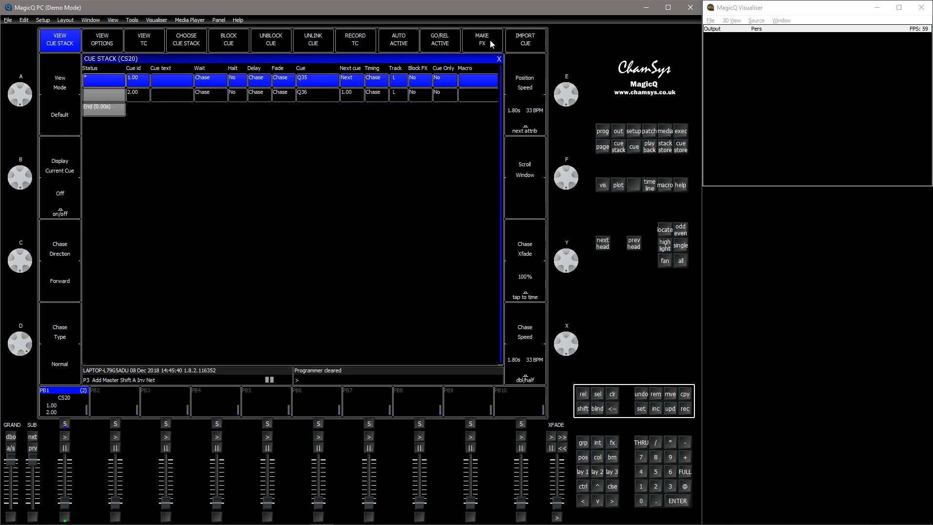
Step: Generate FX 'bbfx' from the cue stack using red, green, blue, zoom, pan and tilt
click(482, 40)
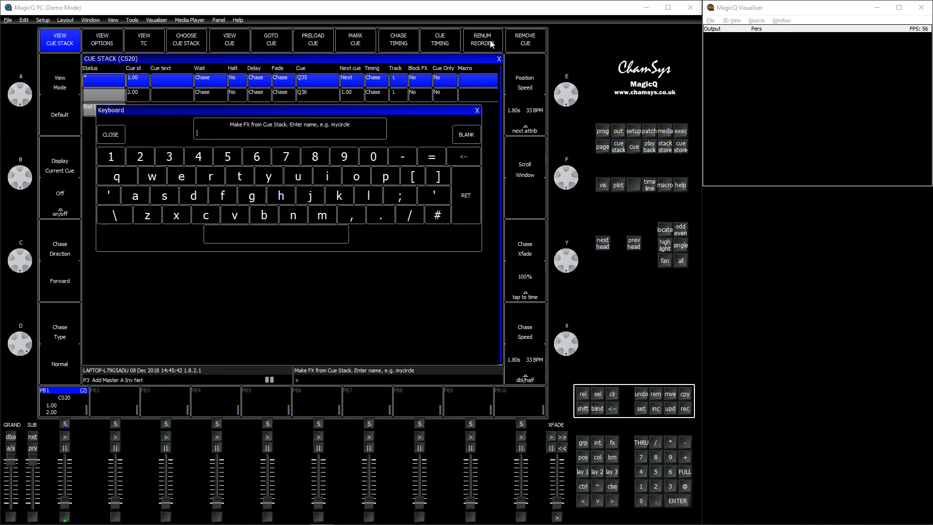
text(bbfs)
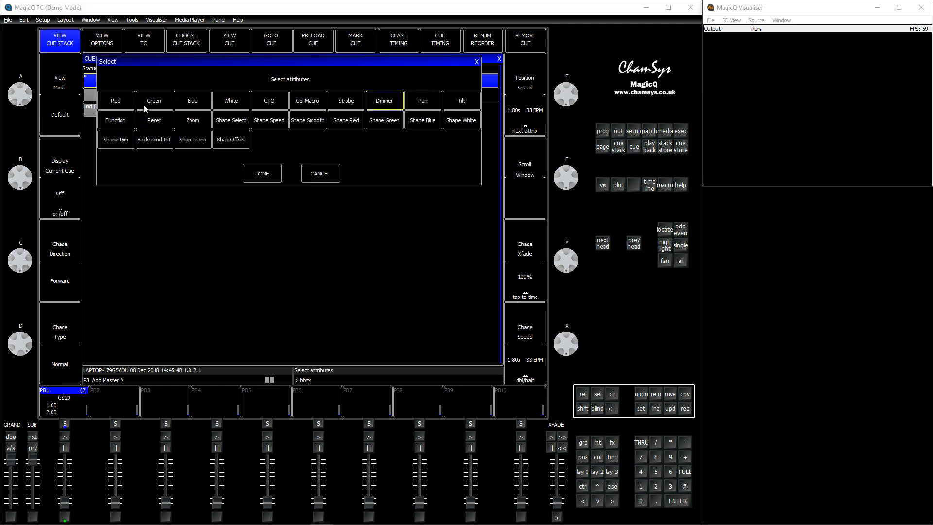
click(116, 100)
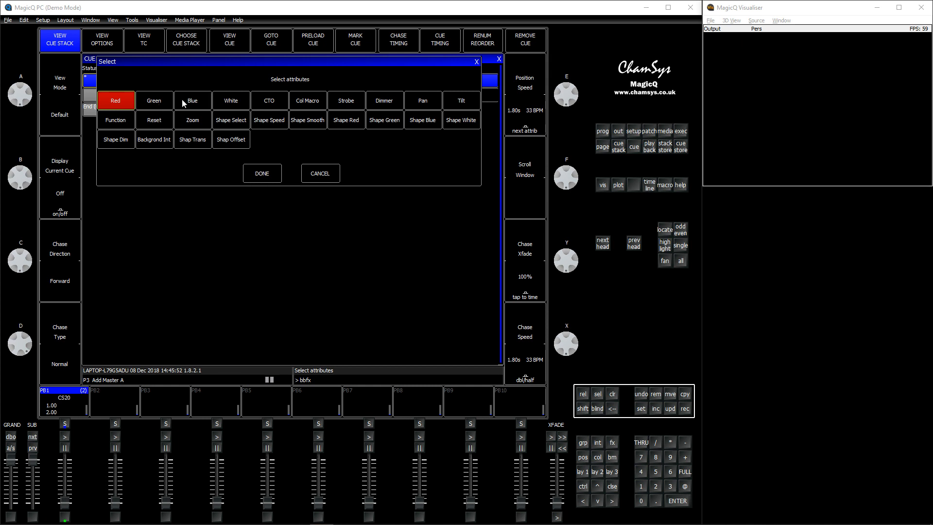
click(192, 100)
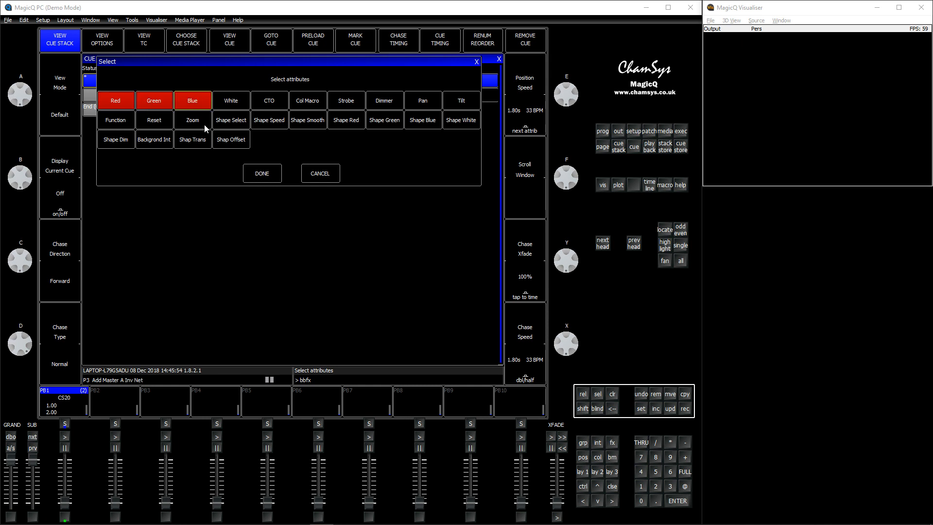
click(422, 100)
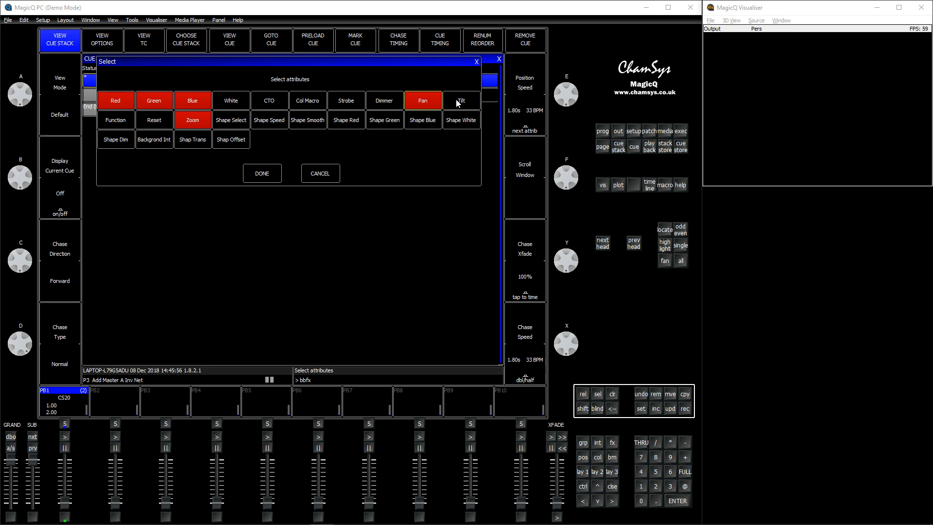
click(461, 100)
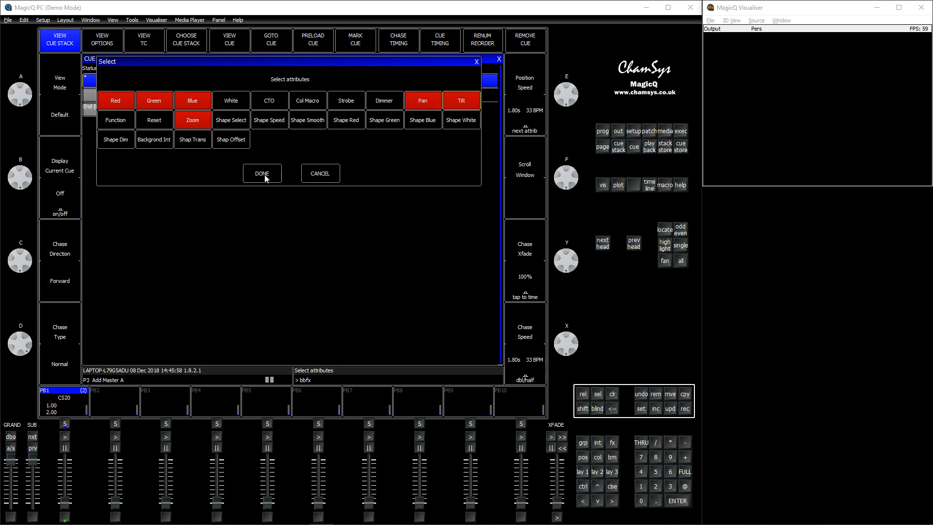
click(262, 173)
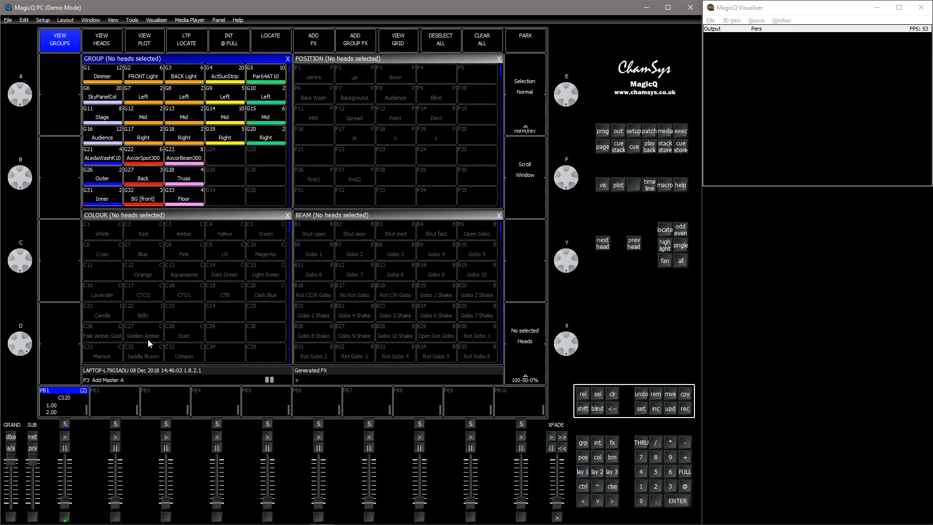
click(102, 158)
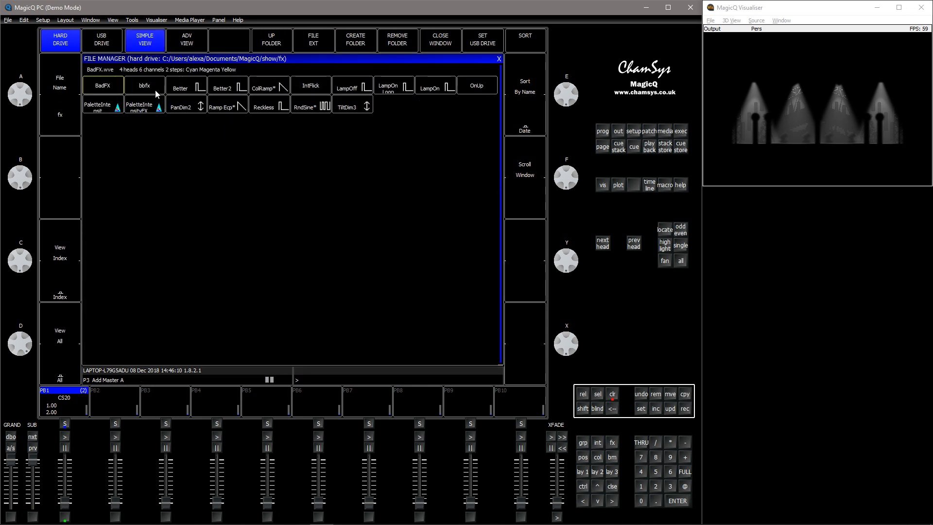
click(144, 85)
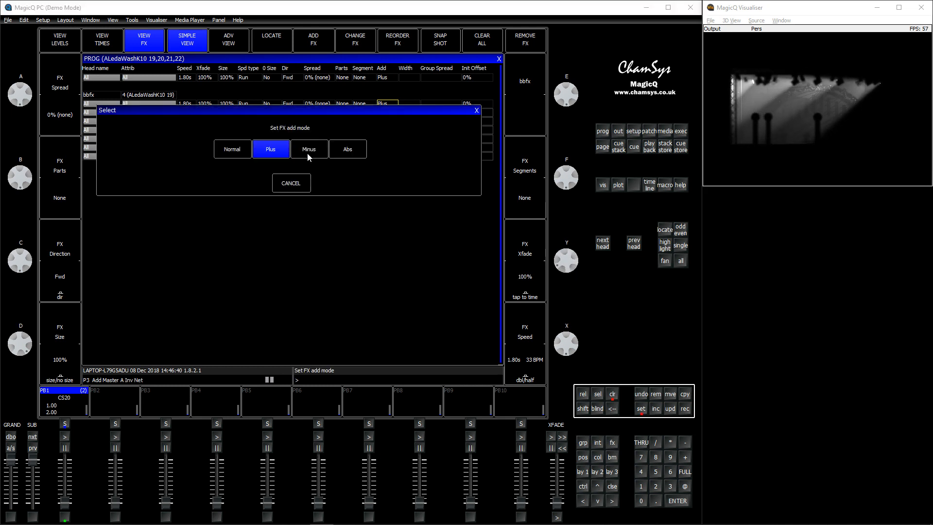
click(347, 149)
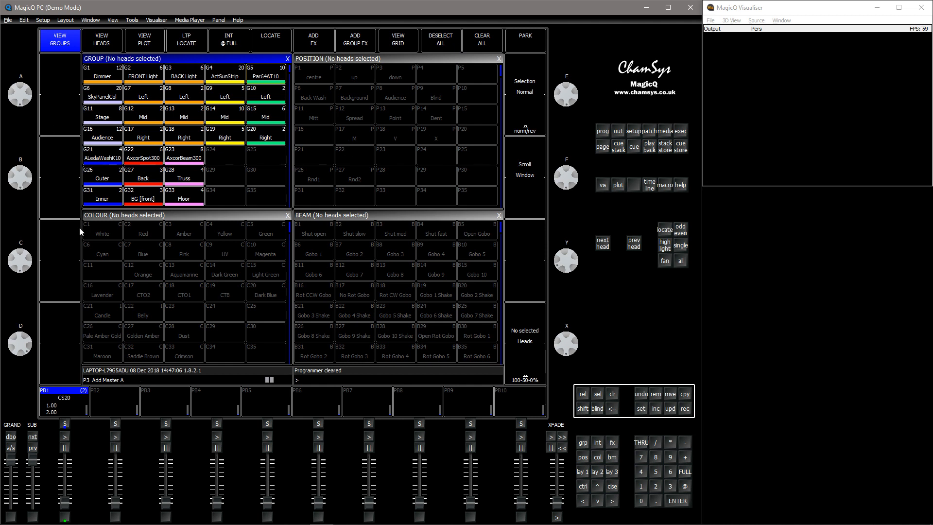
Step: Record the Outer group heads onto playback 2 and start generating FX 'bbfx2'
click(102, 174)
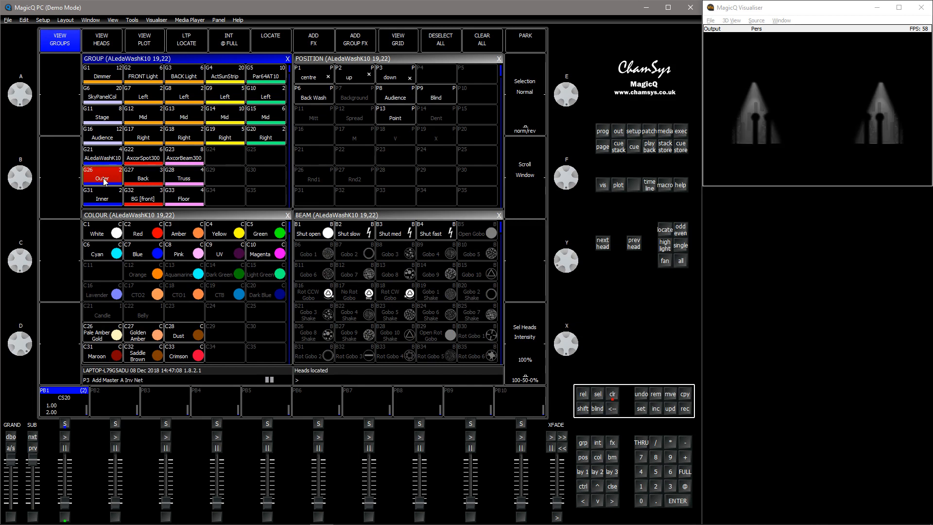
click(102, 157)
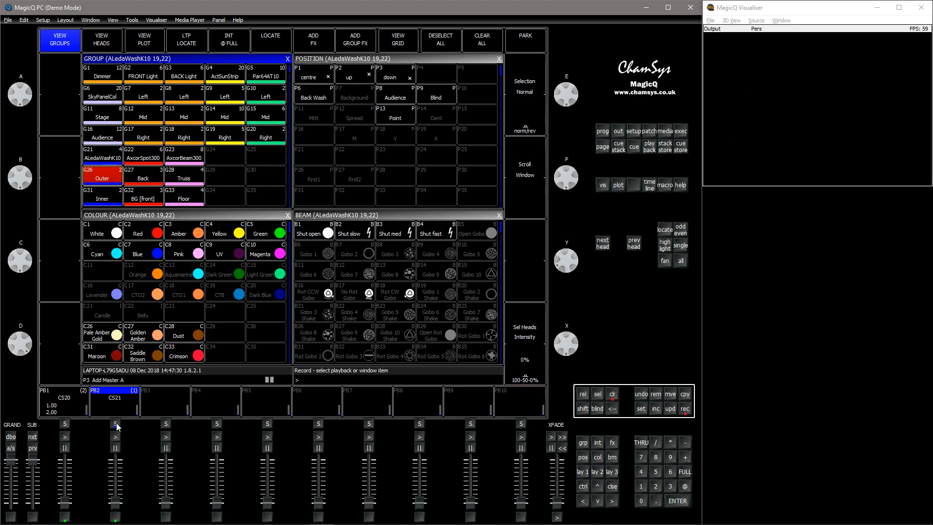
click(101, 198)
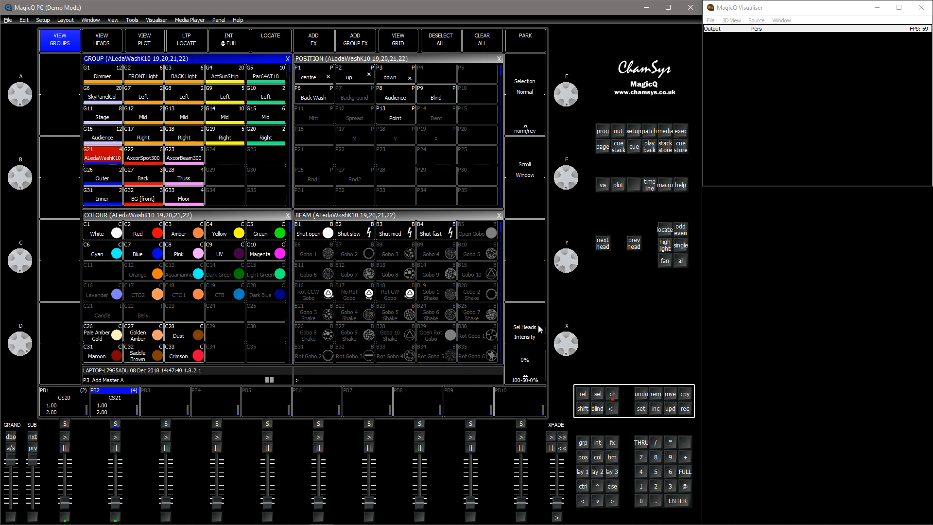
click(684, 408)
text(bbfx2)
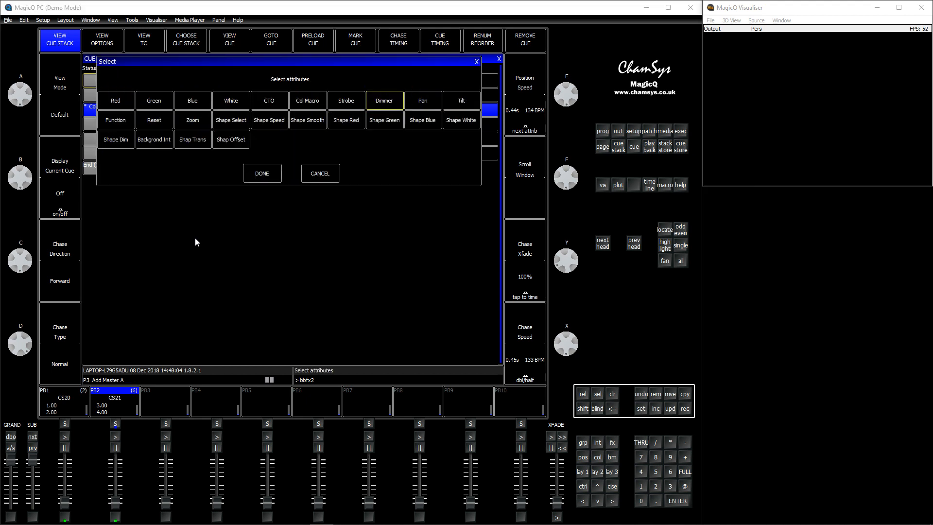
Step: Build bbfx2 from Dimmer only, not applying to any attribute, and reselect ALedaWashK10 heads
click(384, 100)
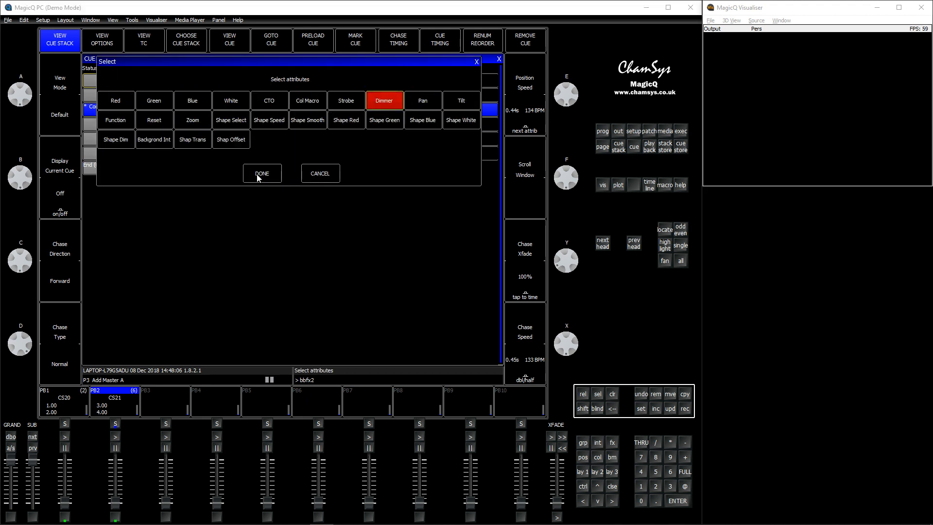
click(262, 173)
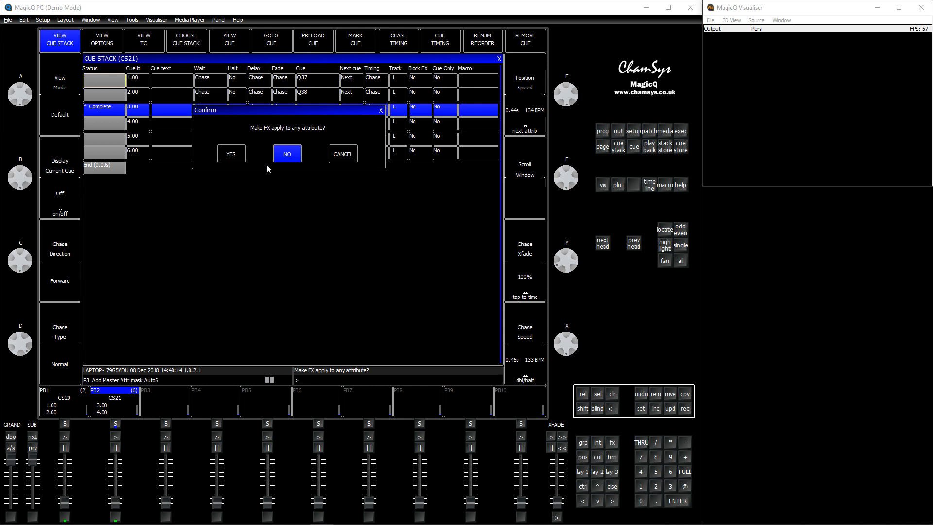
click(286, 154)
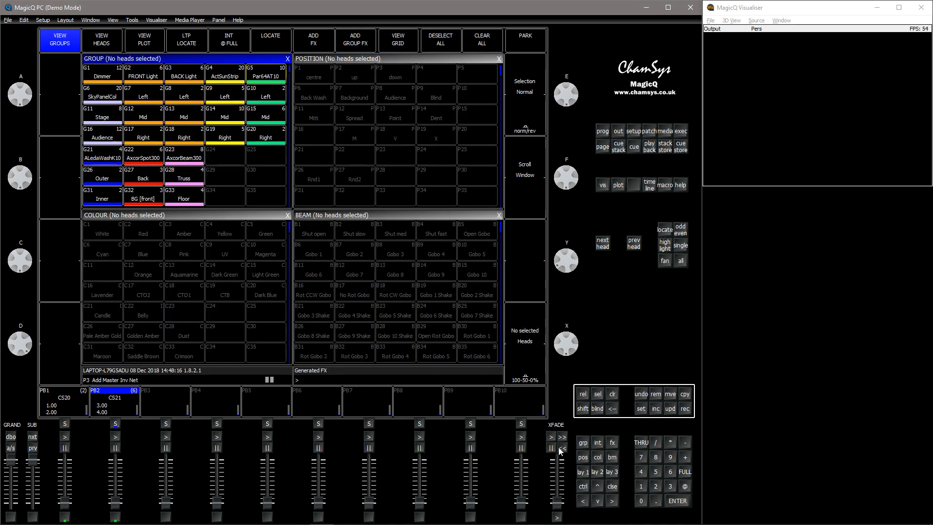
click(101, 158)
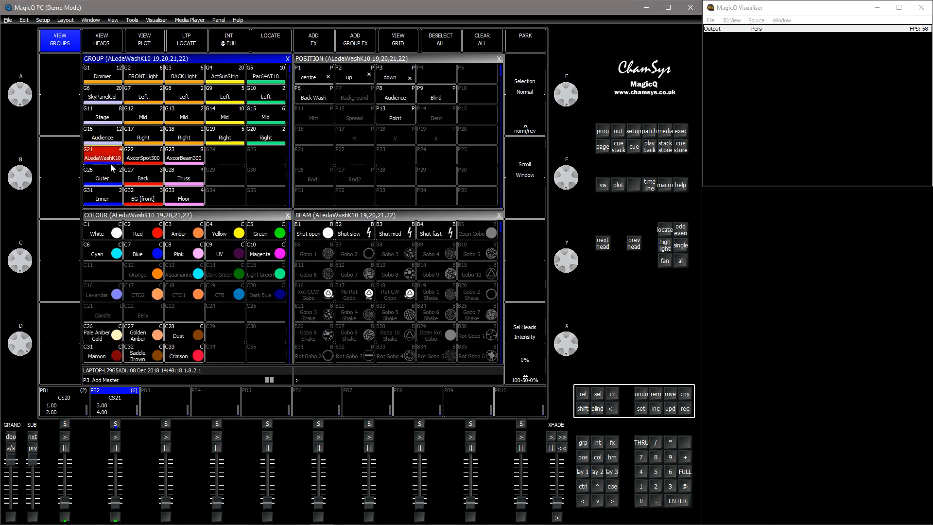
Step: Aim the wash heads at P13 Point, apply bbfx2 to them, and open it in the FX Editor
click(394, 117)
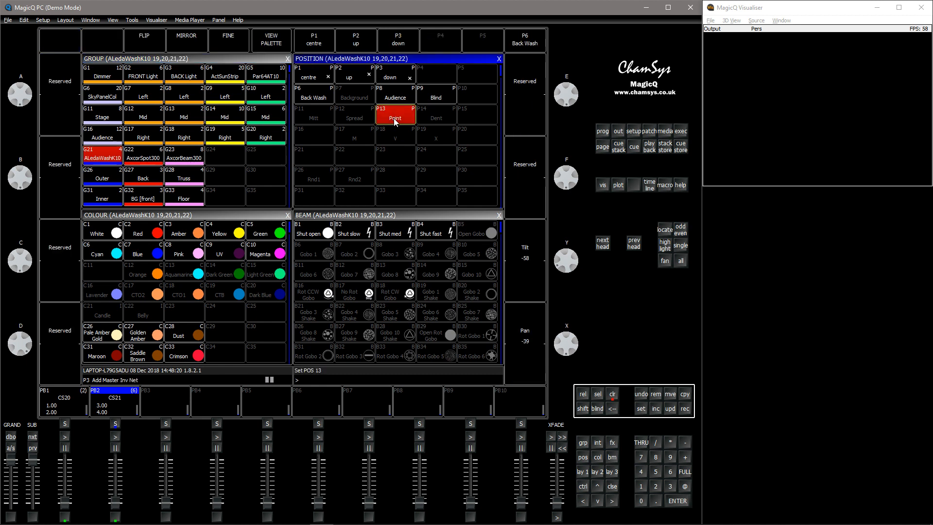
click(435, 96)
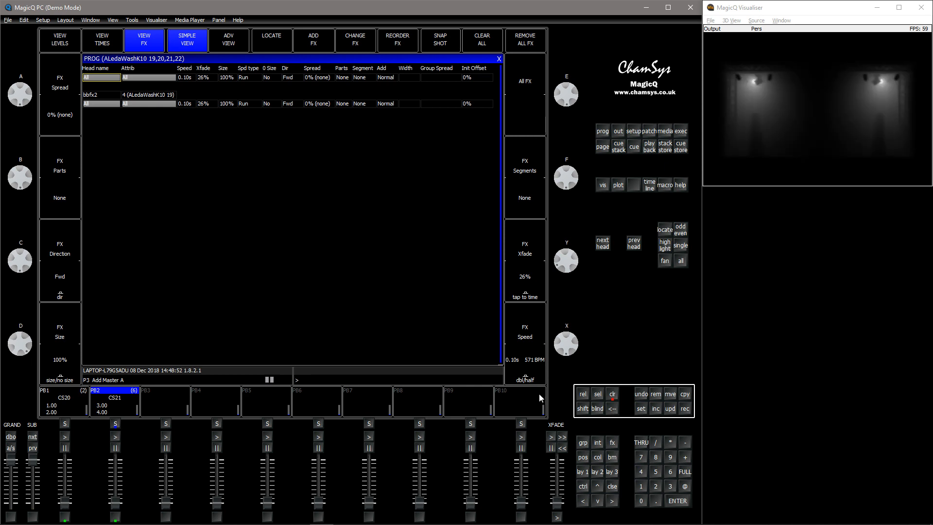
click(612, 395)
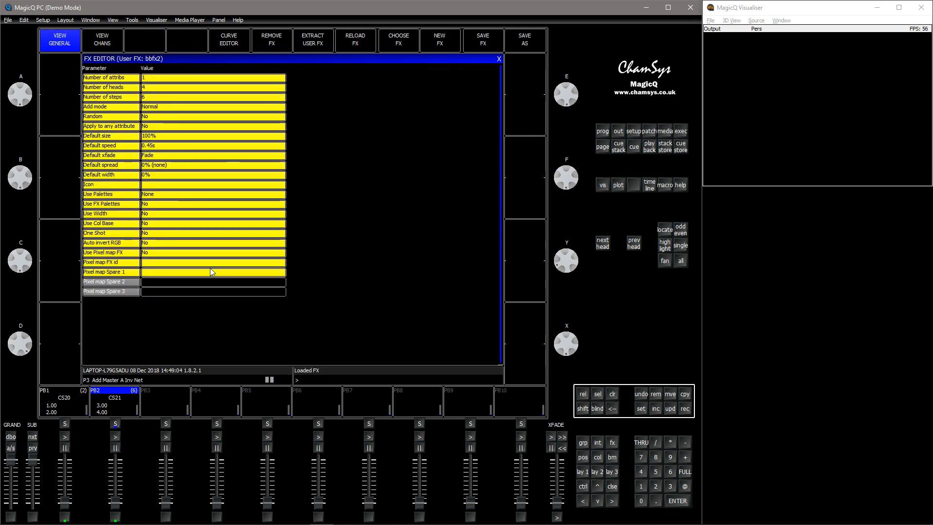
Step: Show bbfx2's per-head dimmer step values, then bbfx's colour, pan, tilt and zoom steps
click(101, 40)
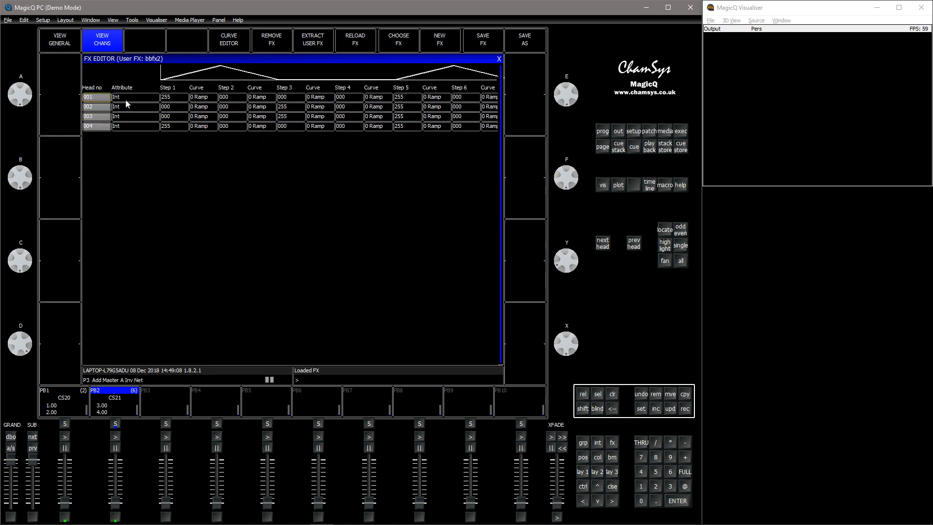
click(136, 106)
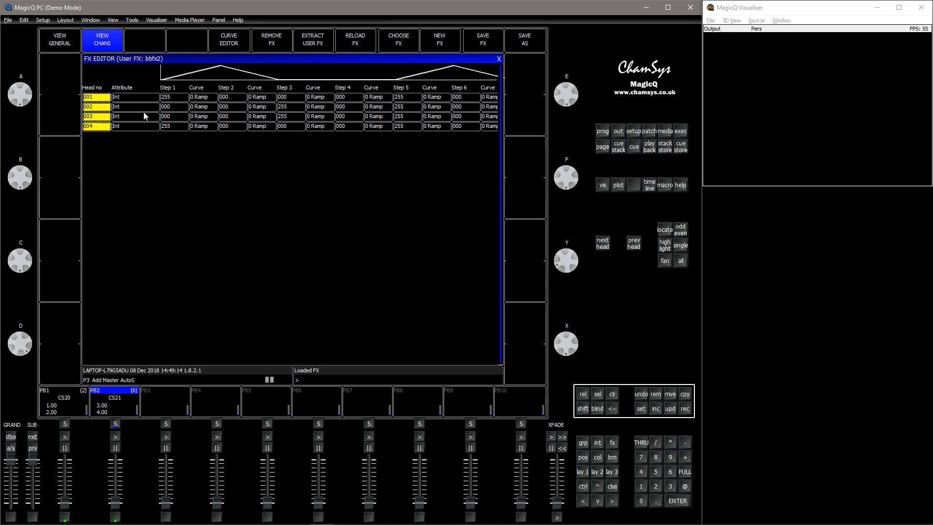
click(135, 97)
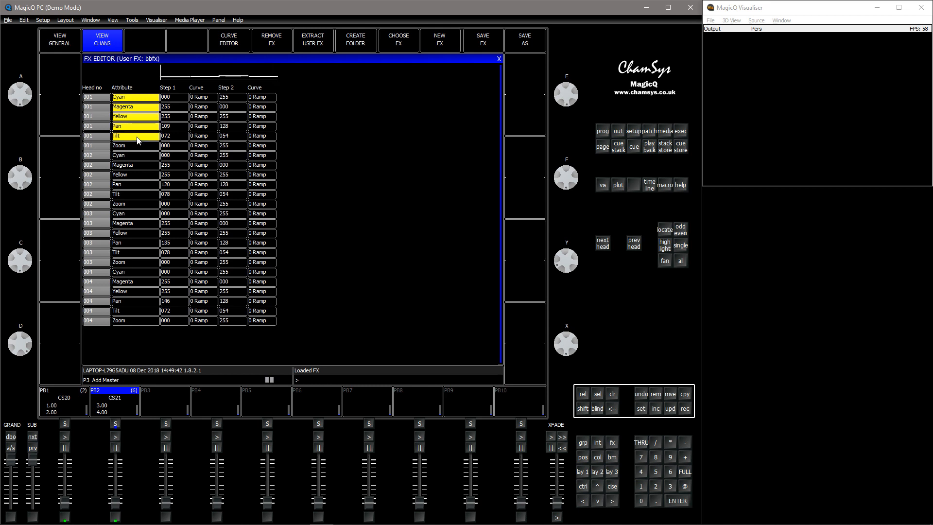
click(134, 145)
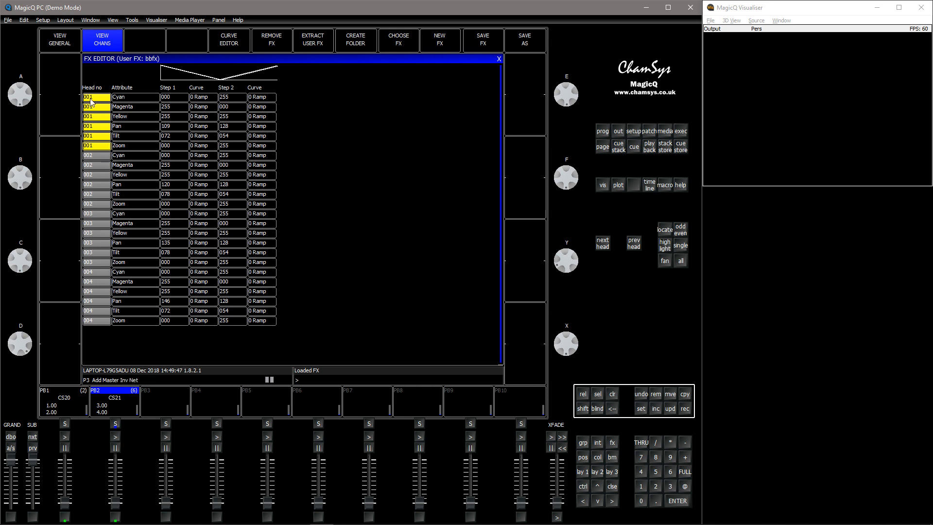
click(93, 204)
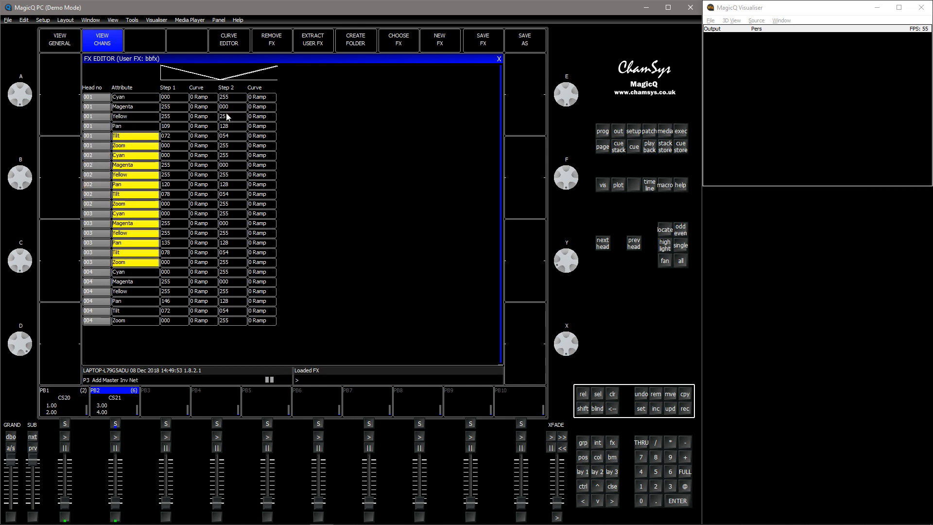
click(174, 106)
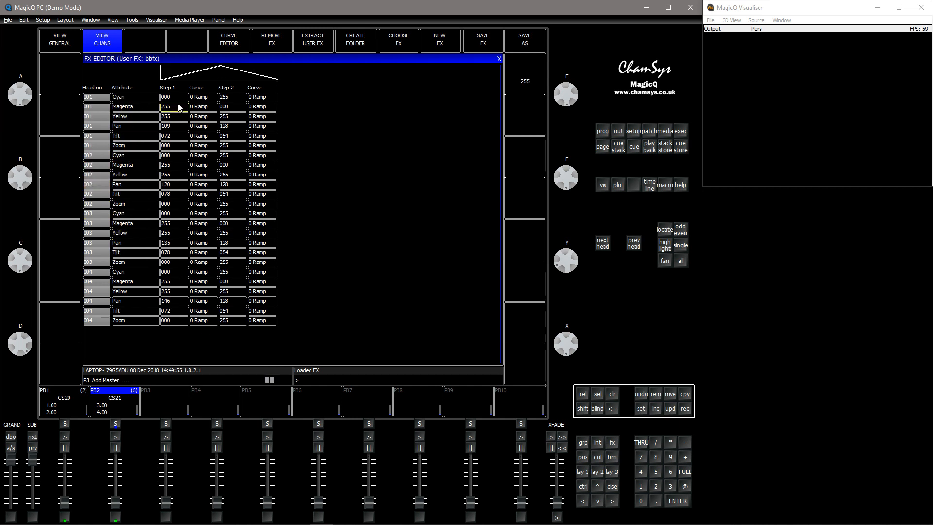
click(202, 106)
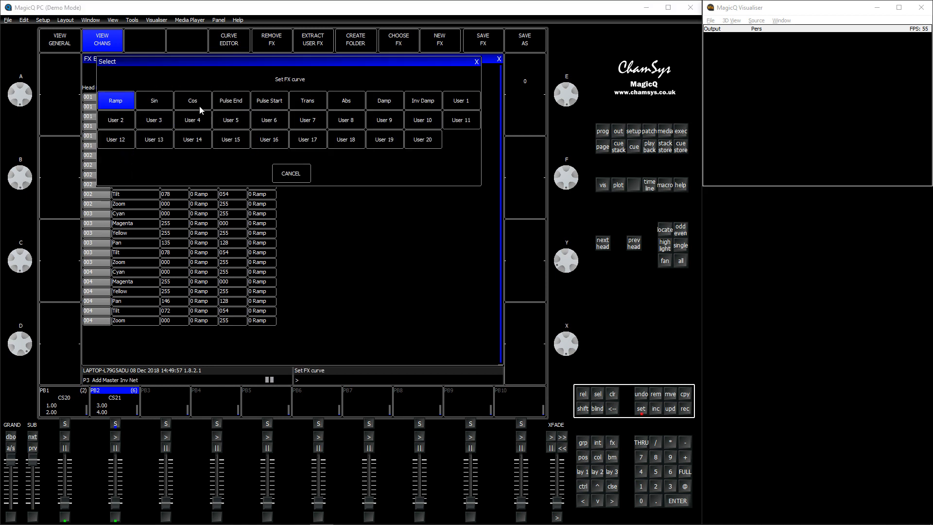
click(153, 100)
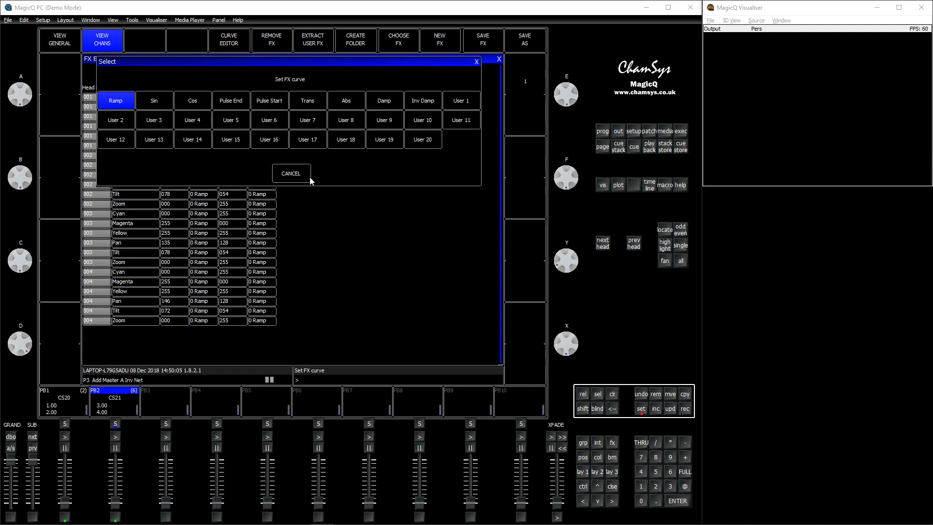
click(115, 100)
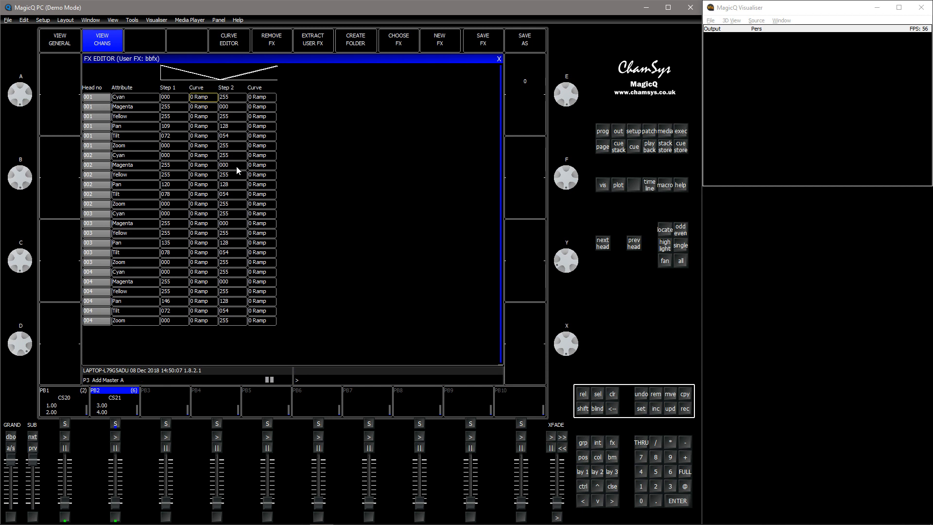